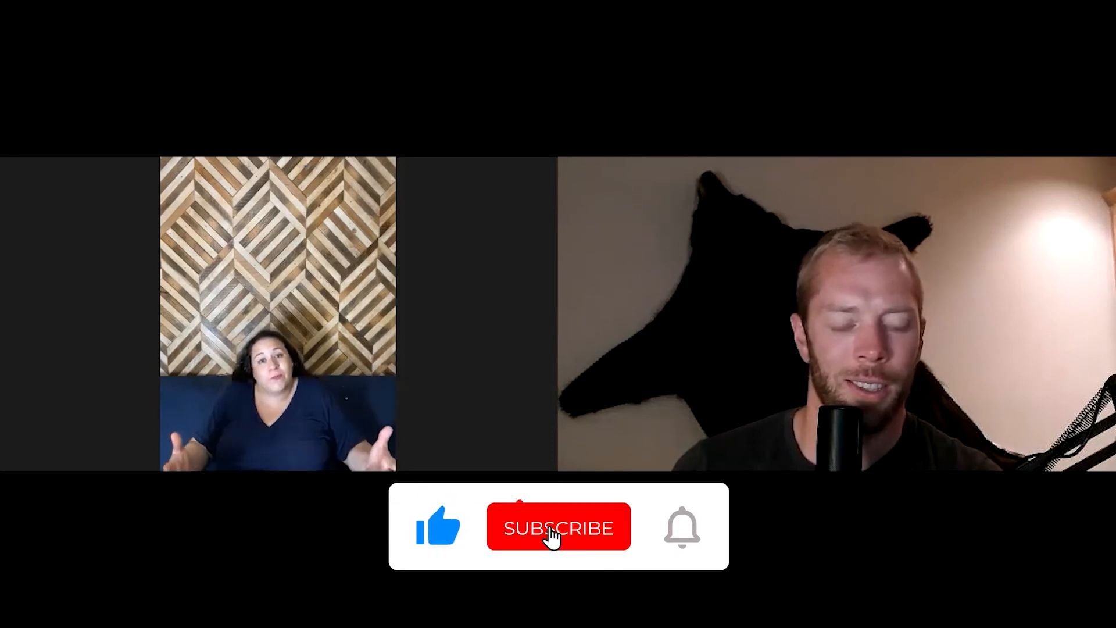
left_click(558, 526)
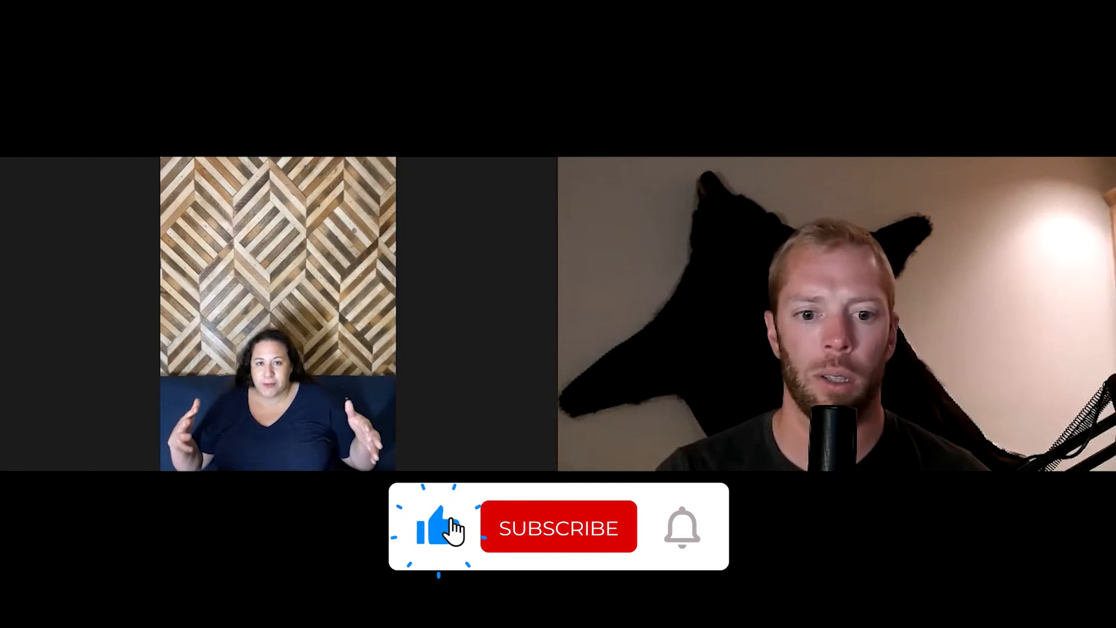
left_click(558, 526)
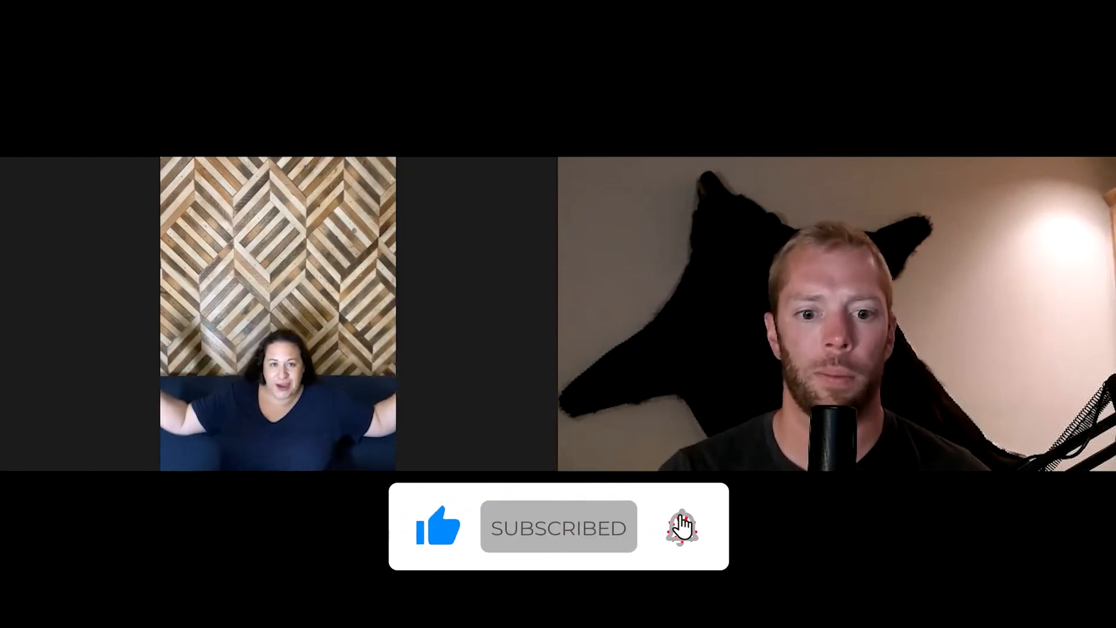